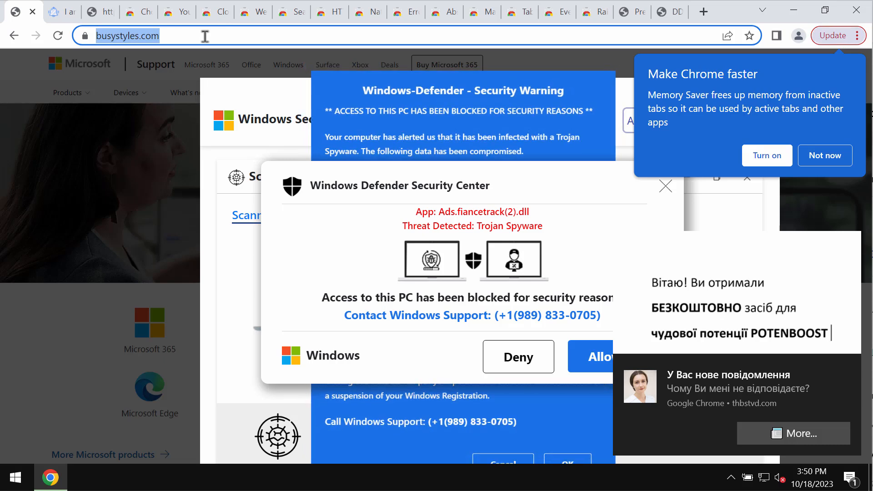
Close Chrome's fake Windows Defender scam page and return to the desktop.
type("com")
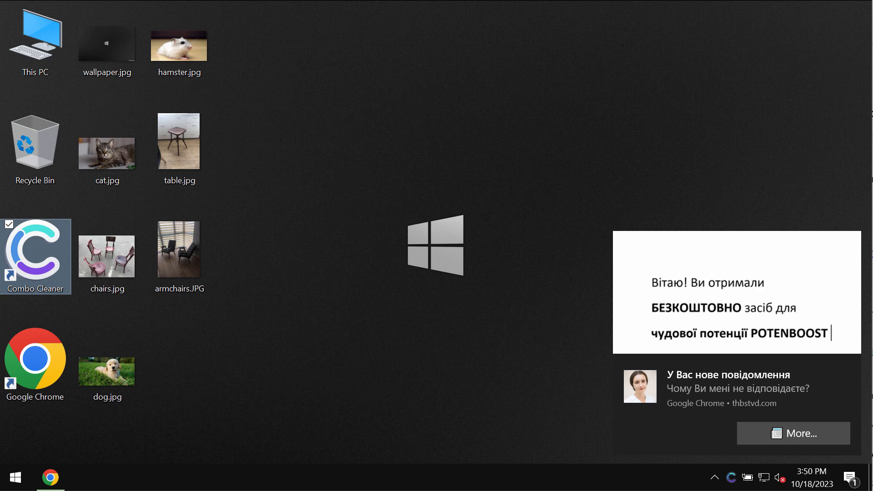
Launch Combo Cleaner from its desktop shortcut, leaving Quick Scan selected.
double_click(35, 256)
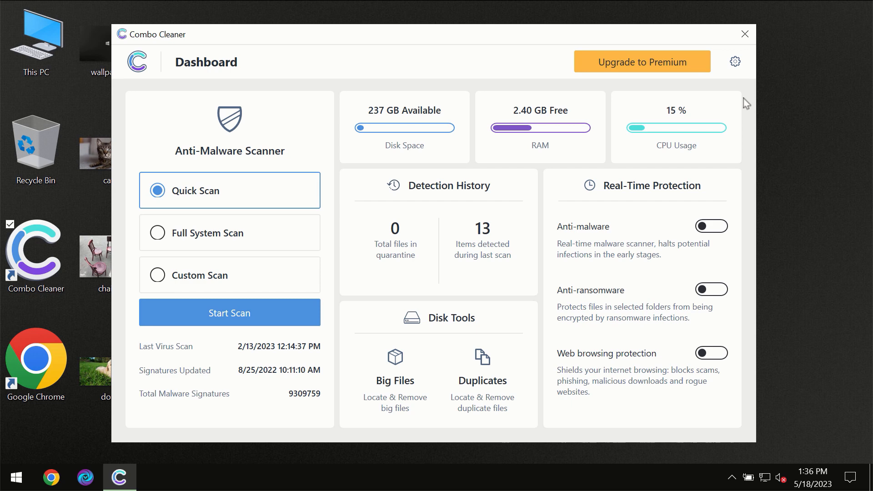
mouse_move(539, 45)
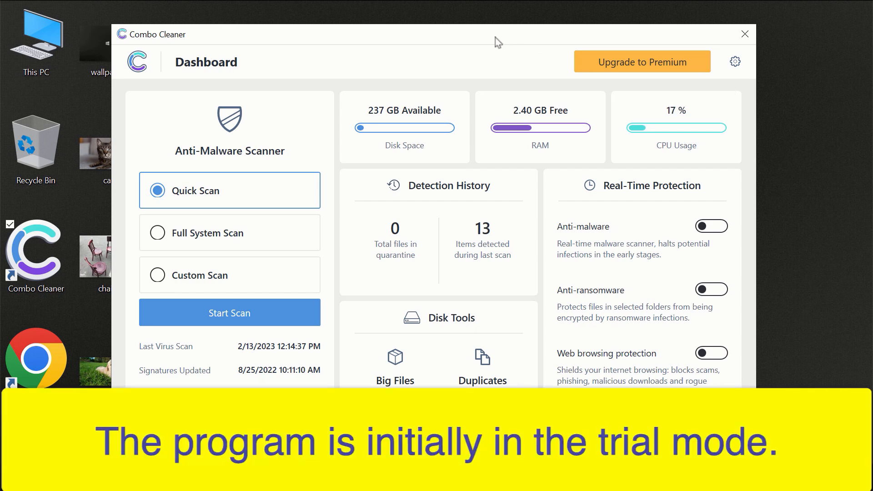
mouse_move(468, 40)
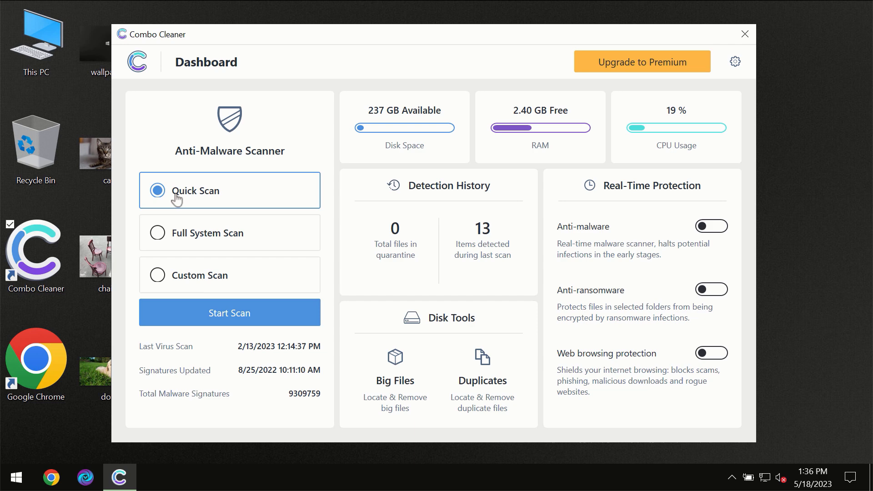
mouse_move(203, 234)
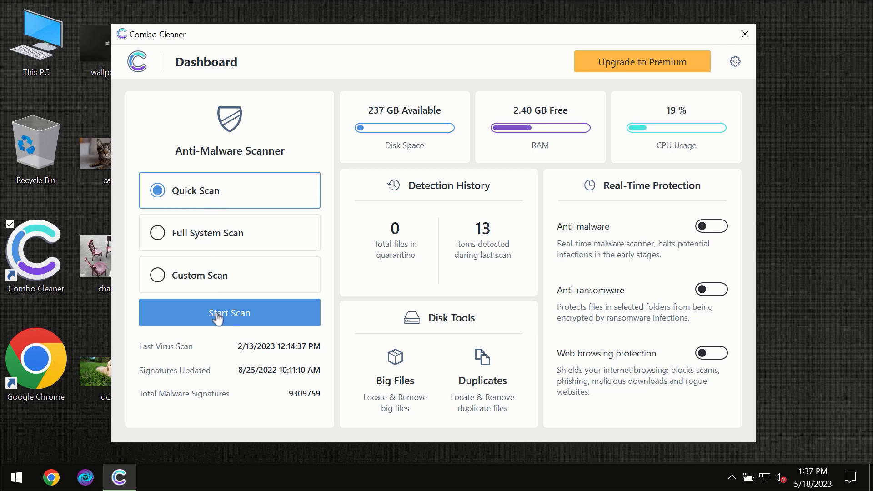
Start the Quick Scan and let it run, detecting one suspicious item.
left_click(229, 313)
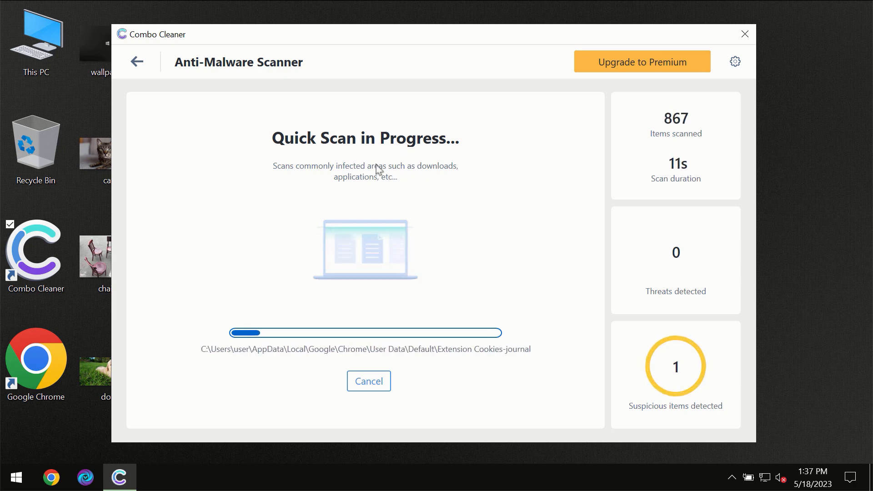
mouse_move(252, 96)
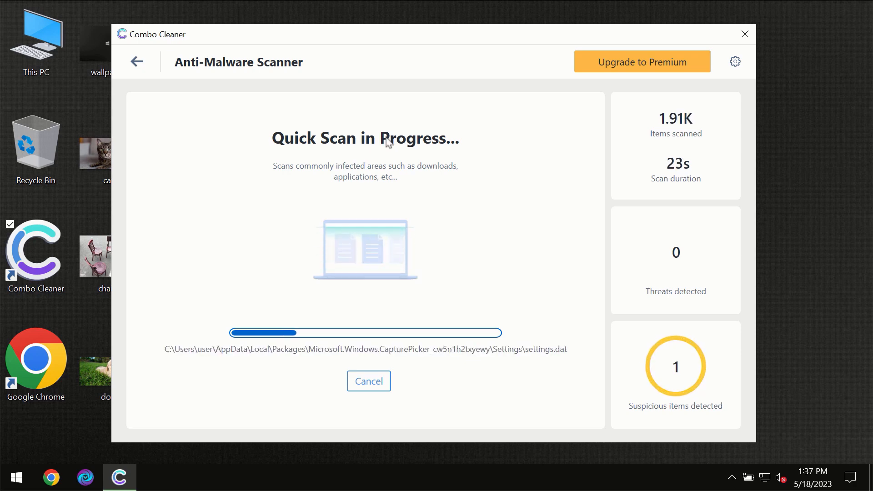
mouse_move(401, 60)
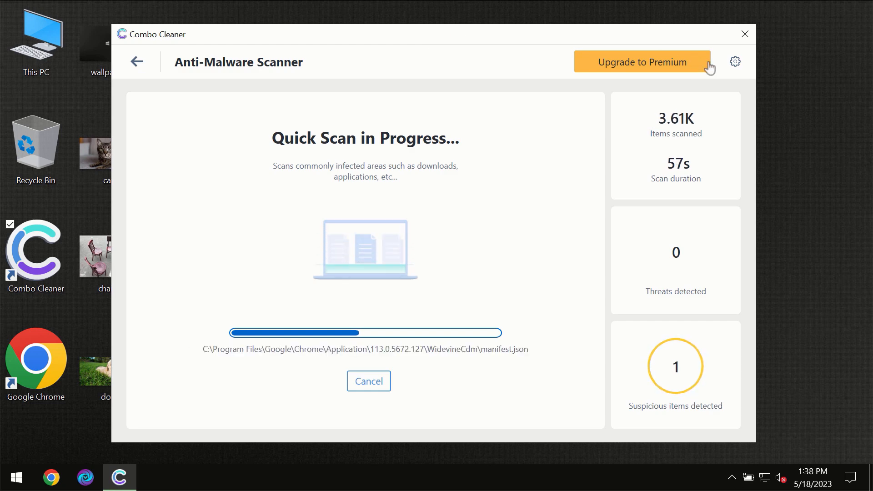
View the Anti-Ransomware settings, listing no protected folders or trusted programs.
left_click(736, 61)
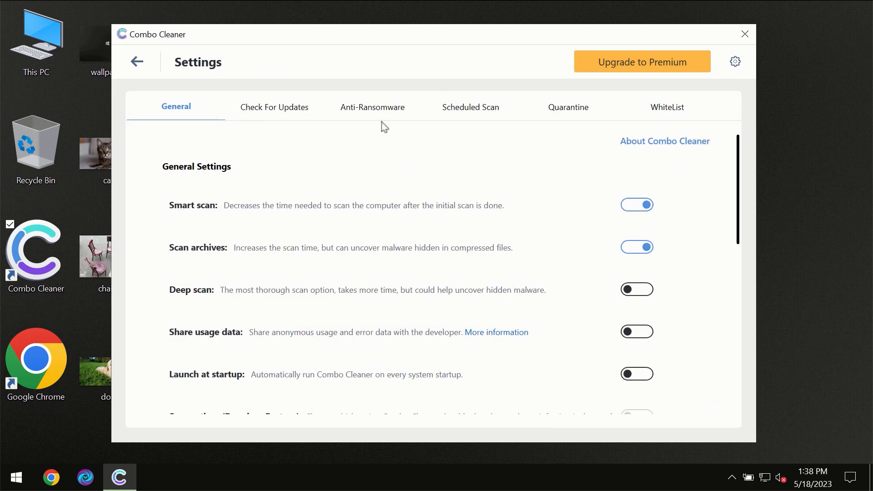
mouse_move(368, 116)
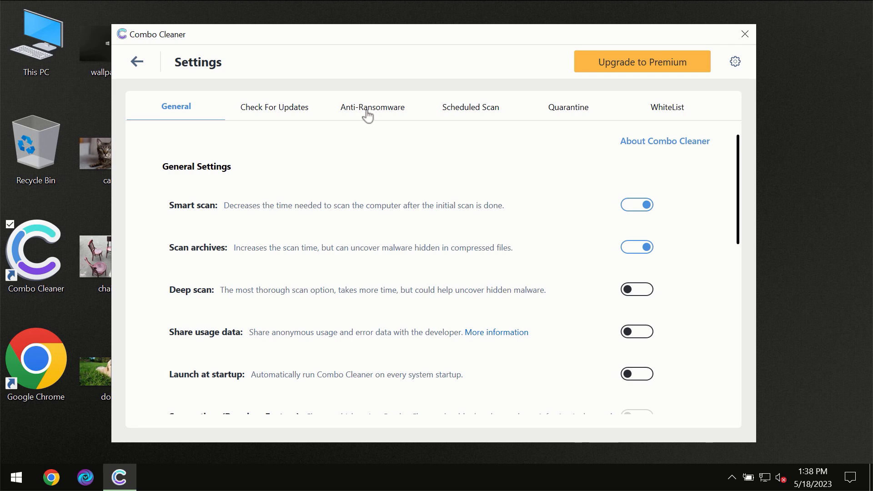
left_click(372, 107)
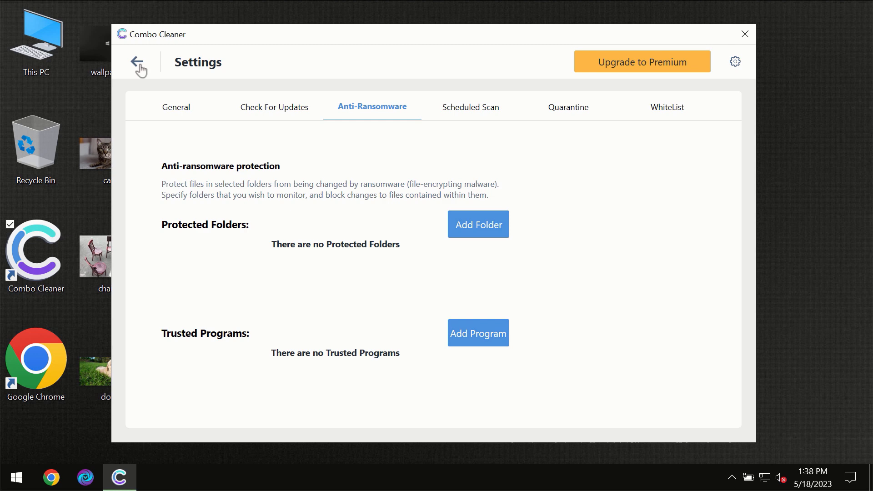
Return to the finished scan showing awejx.eastfeukufunde.com Ads, then view the Premium upgrade offer.
left_click(140, 62)
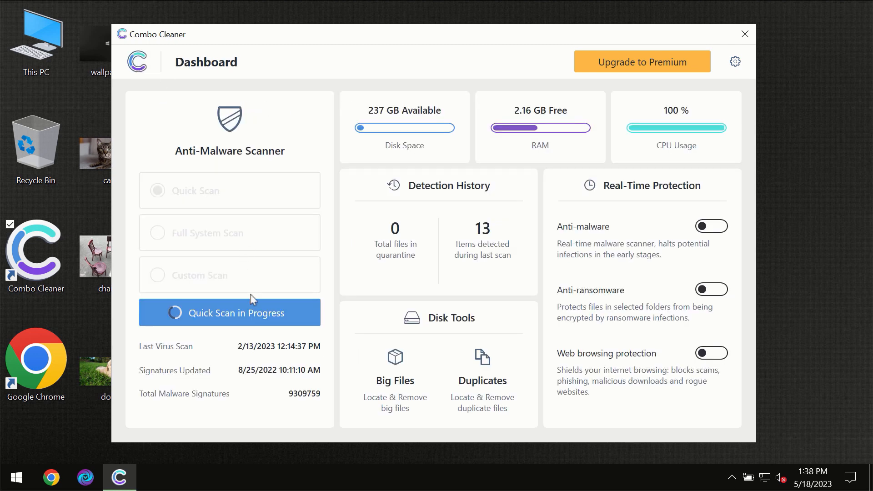
left_click(229, 312)
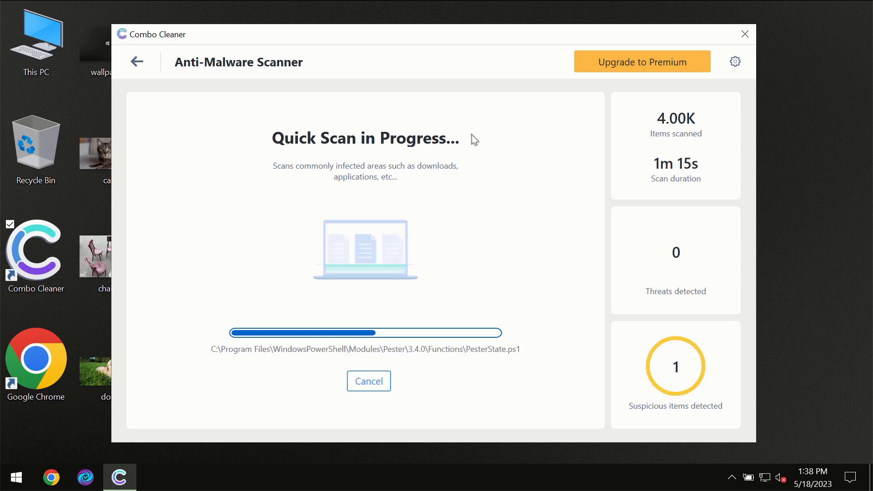
mouse_move(518, 91)
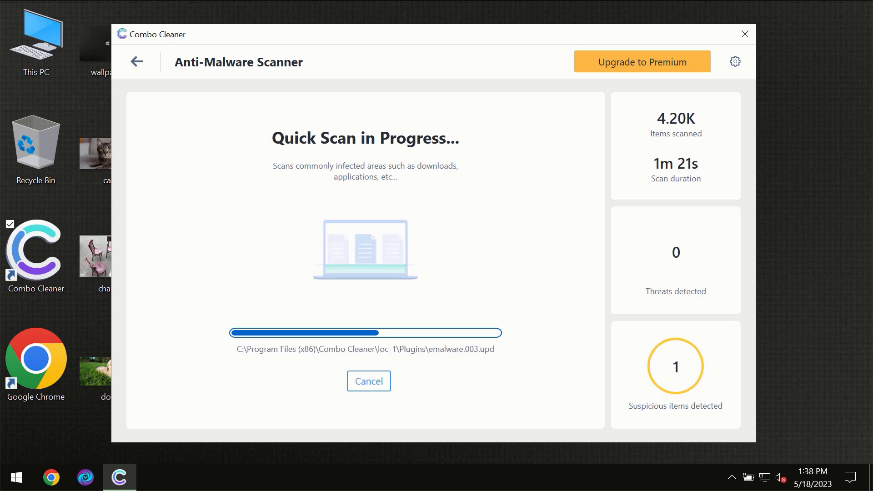
mouse_move(701, 262)
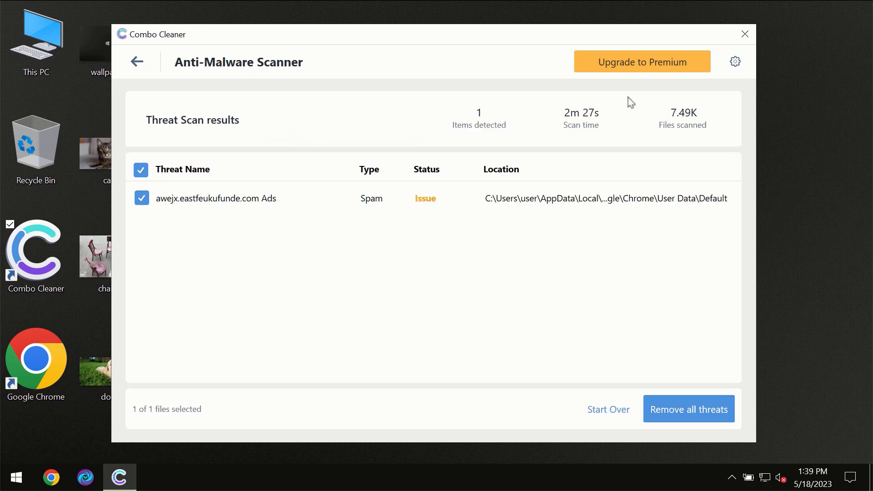
left_click(641, 61)
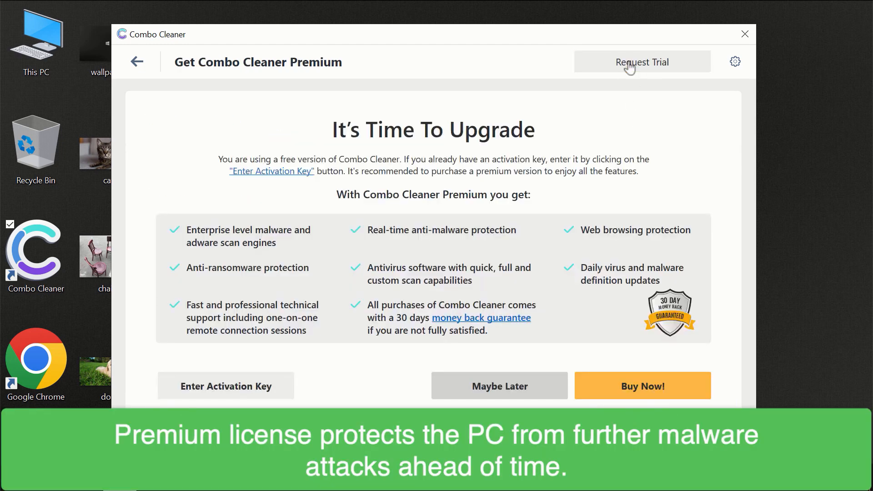